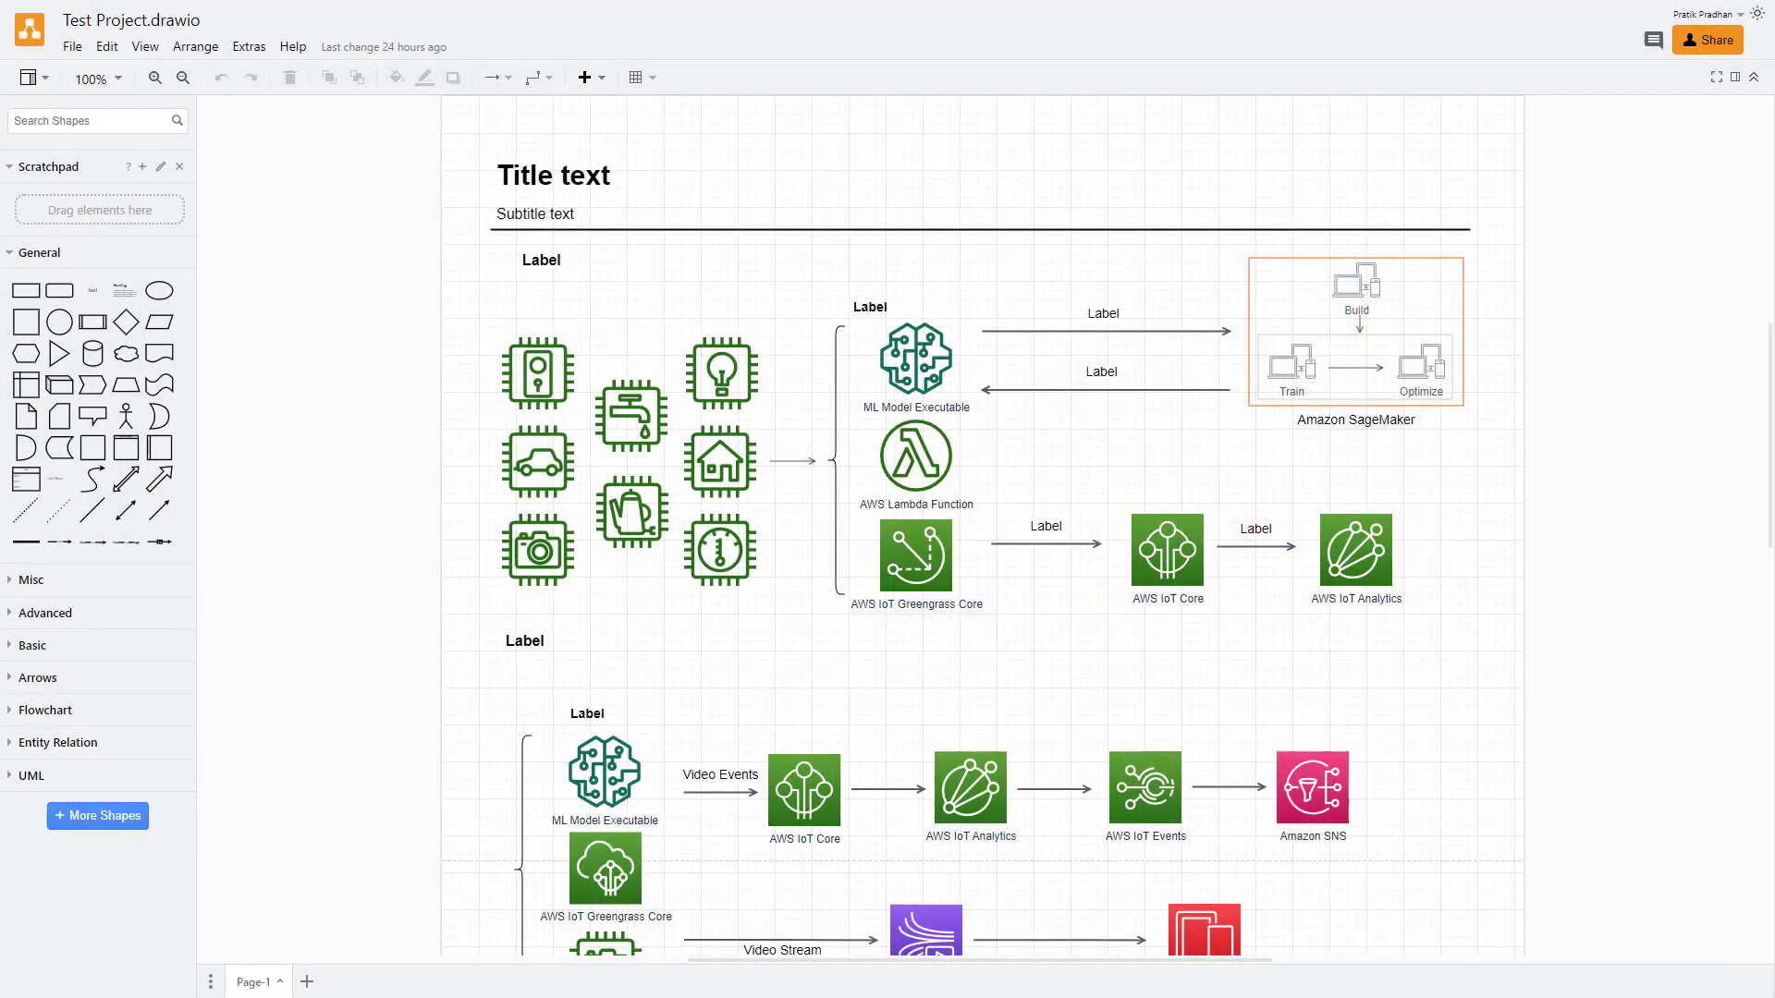
Change the second account's role on Test Project.drawio from Commenter to Editor and save.
left_click(915, 362)
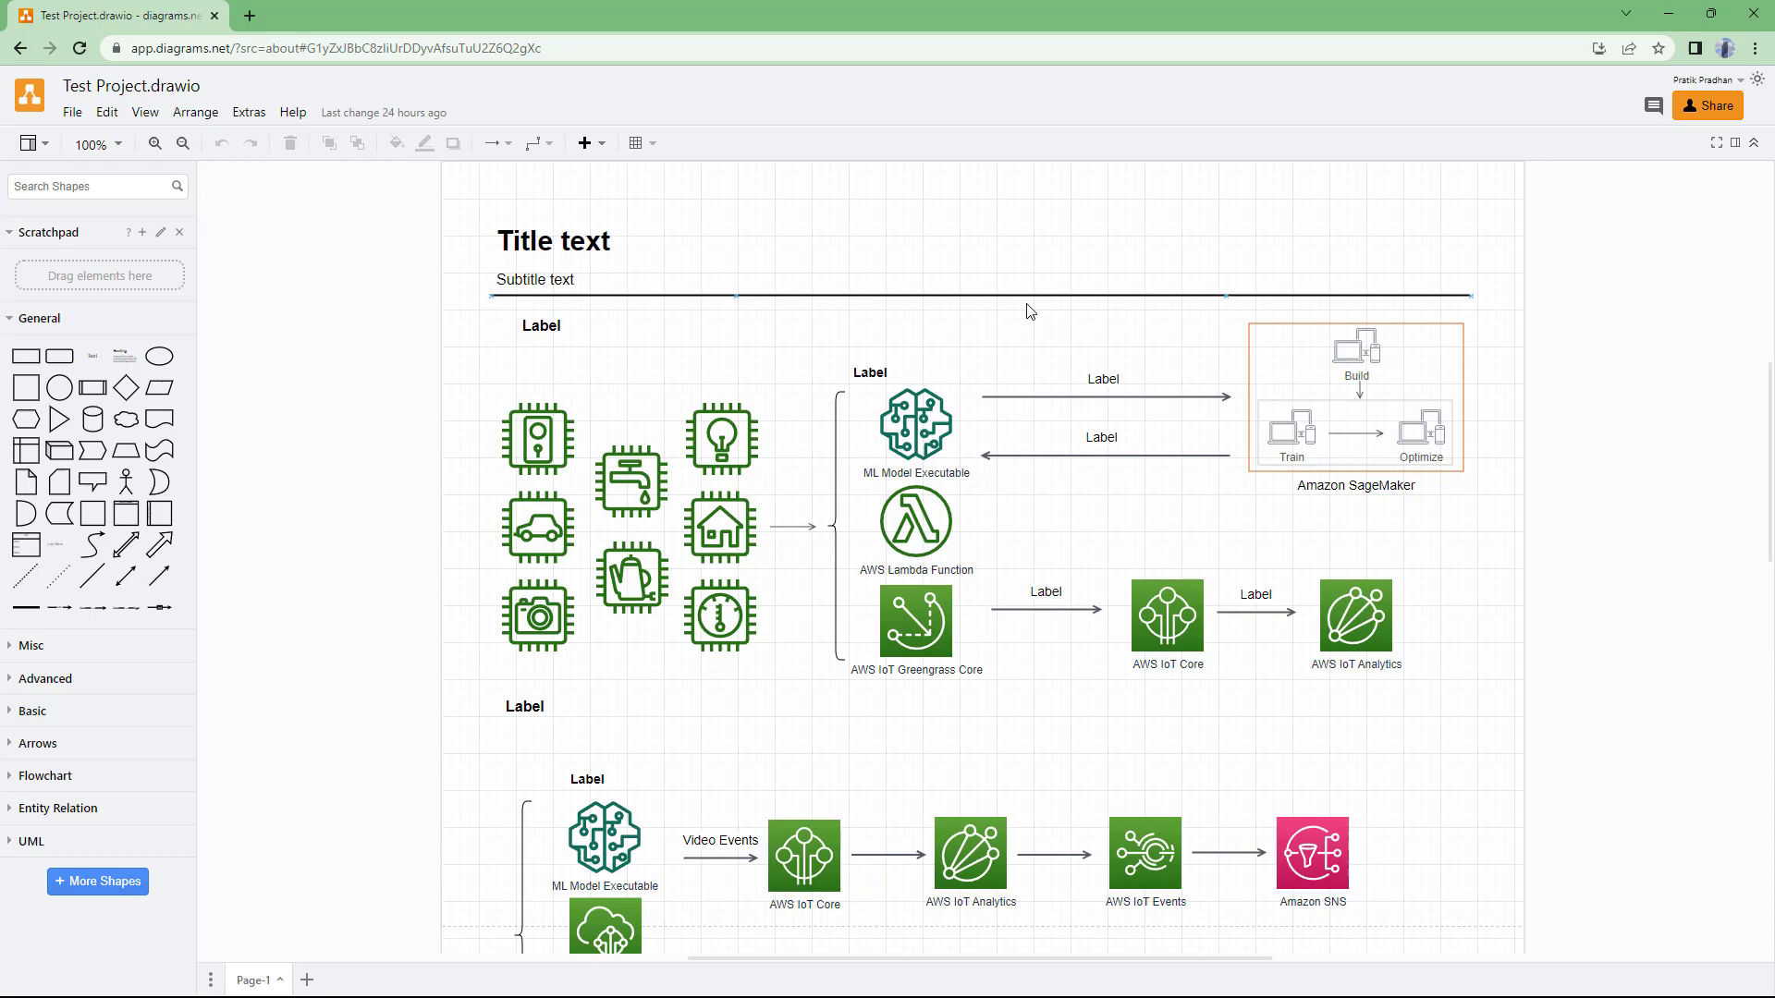
key("f11")
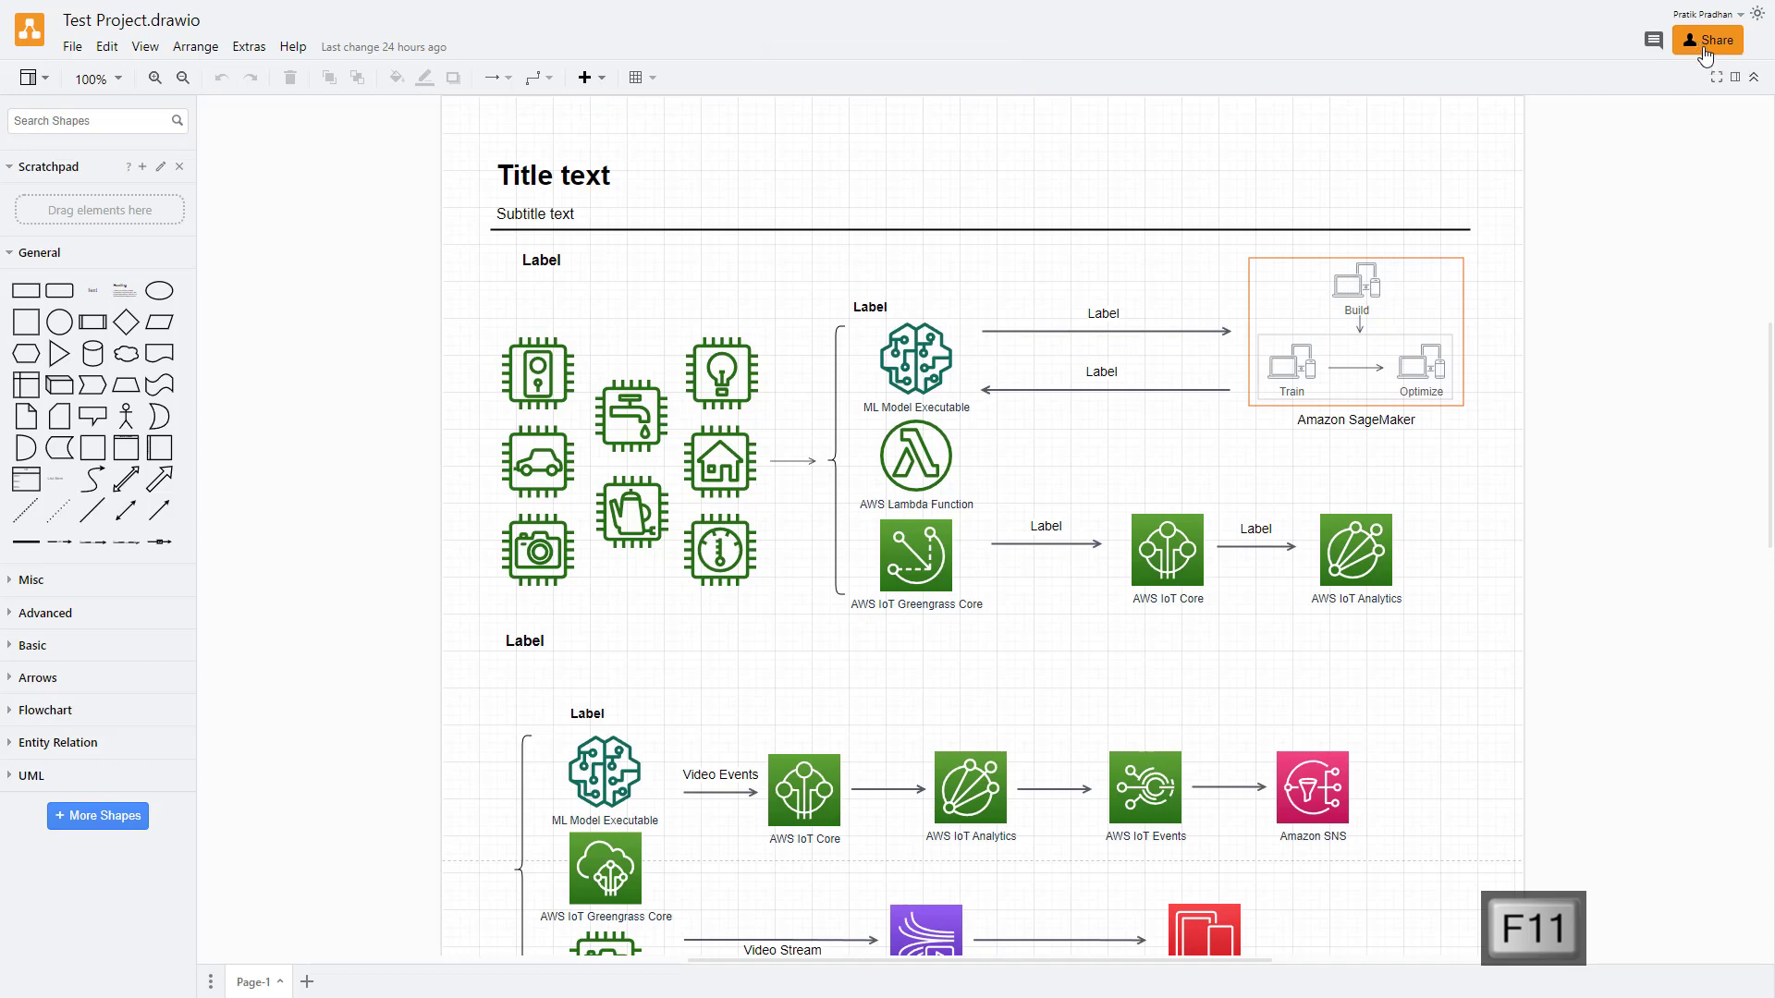
left_click(1713, 39)
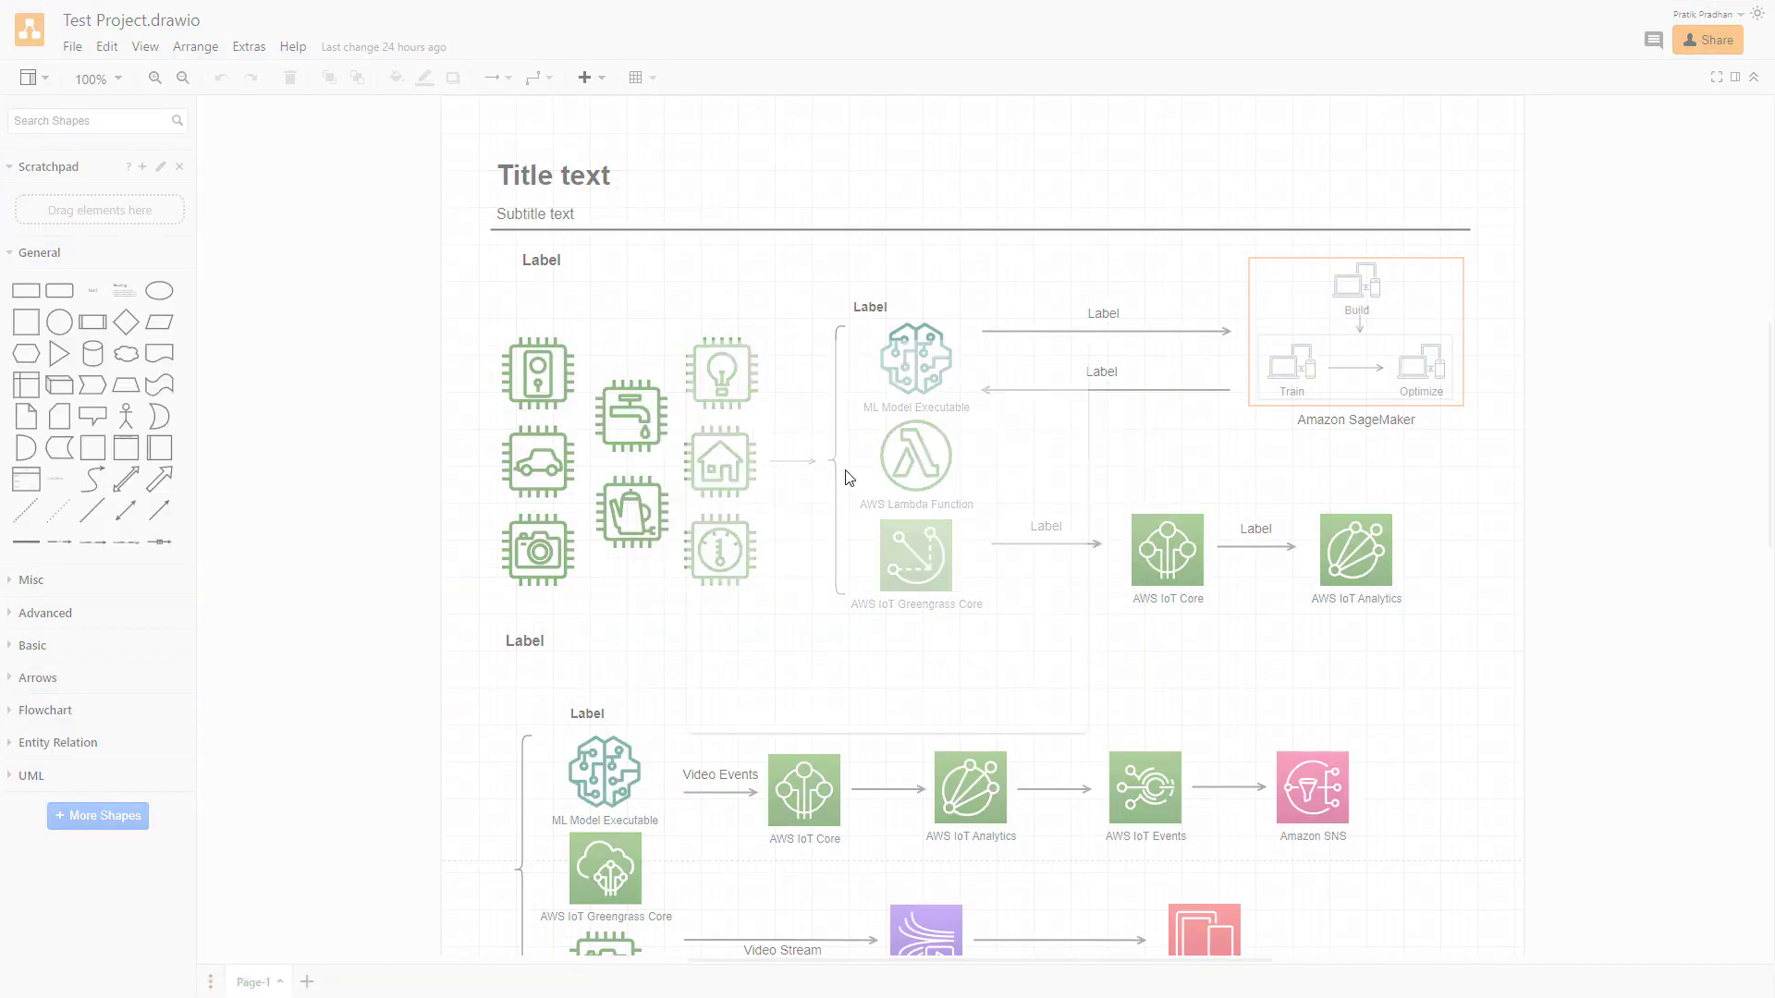
left_click(1708, 40)
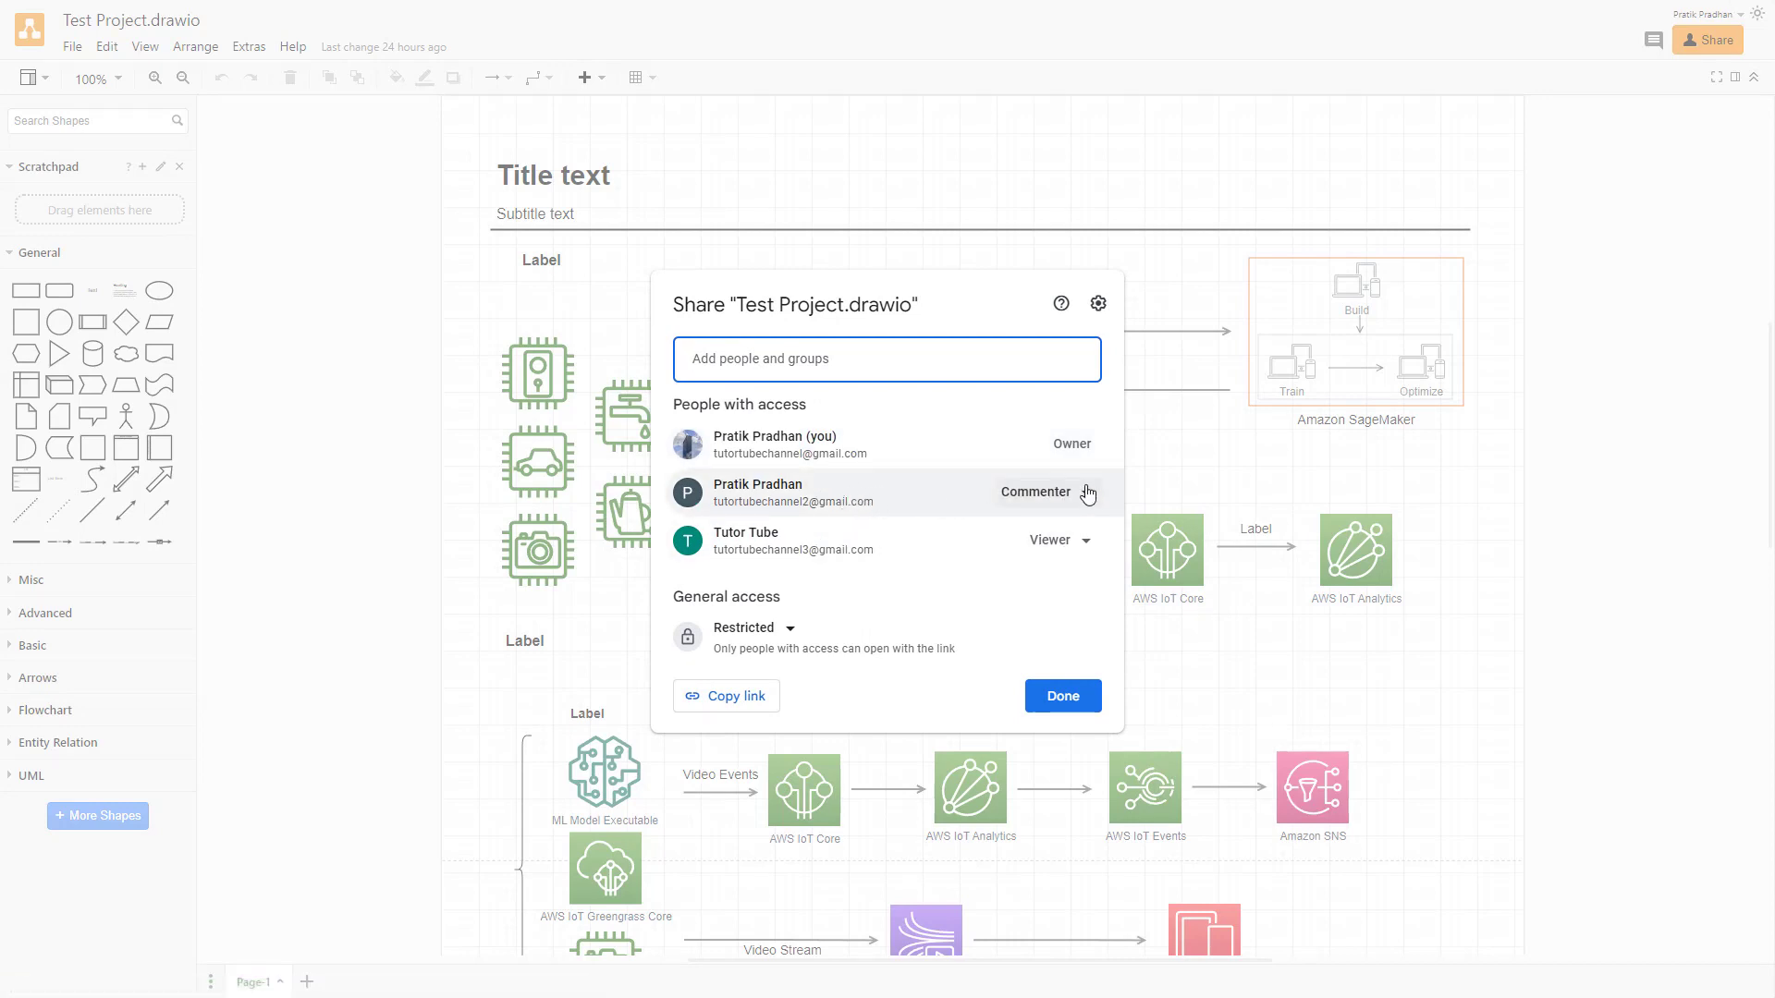
left_click(1035, 491)
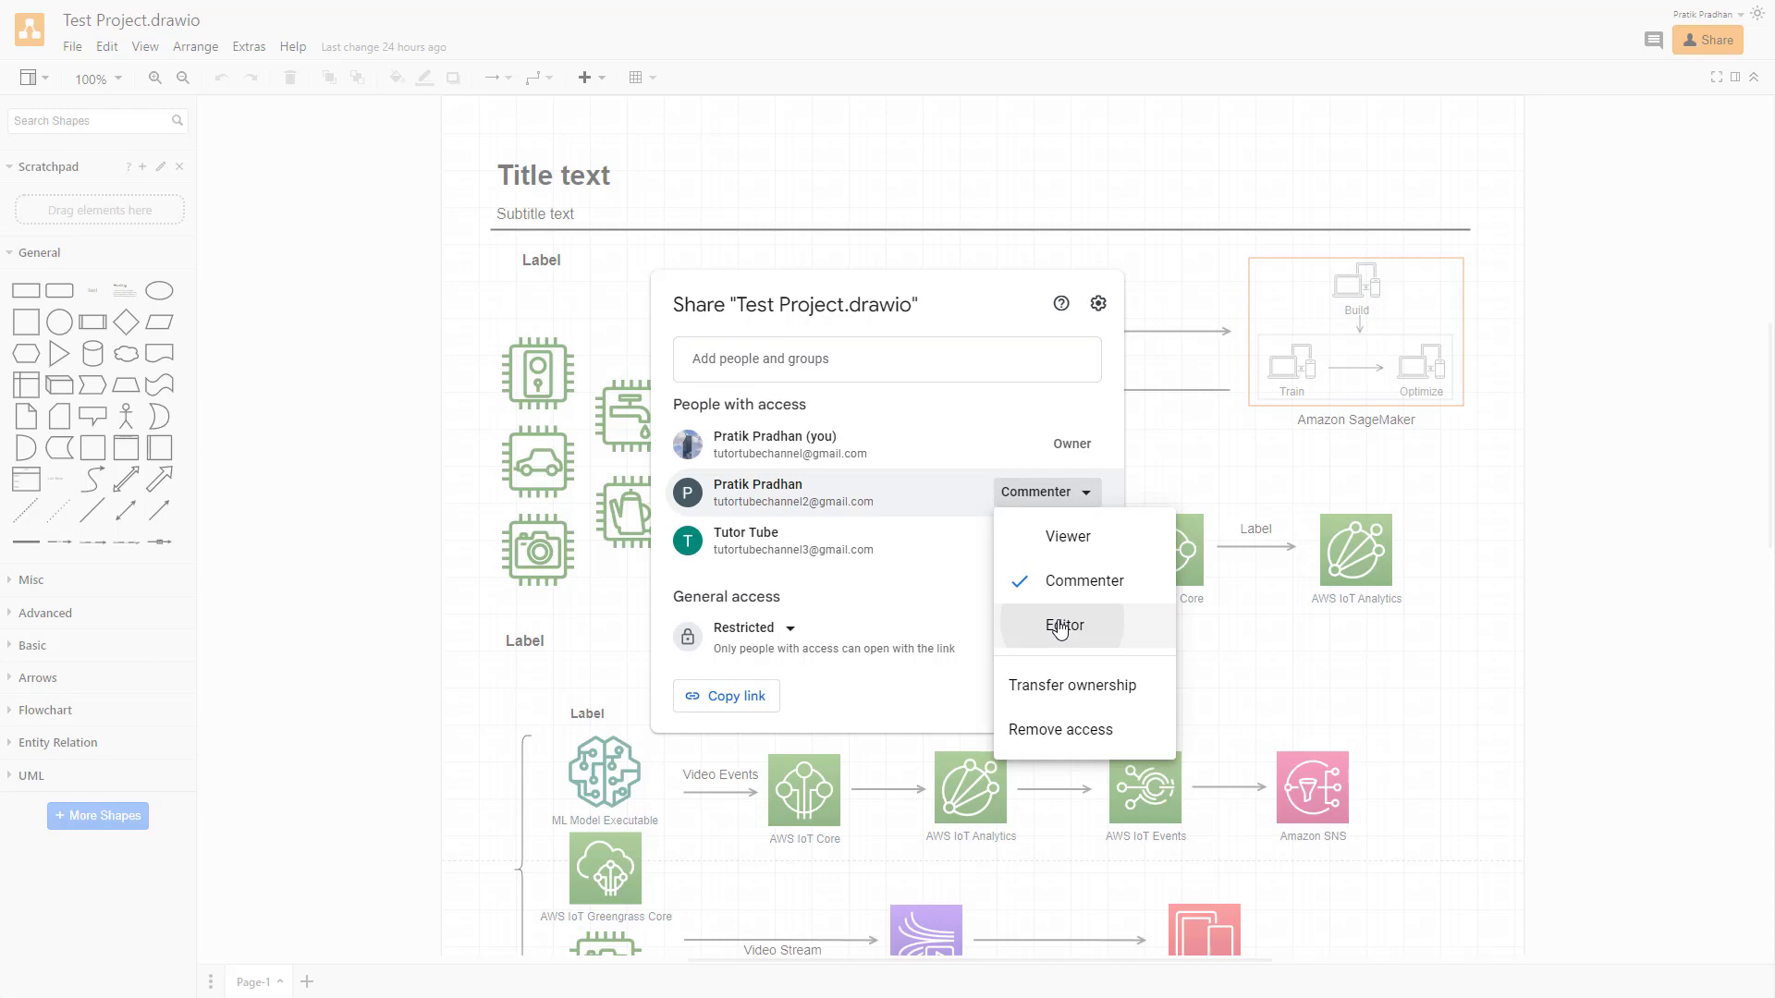
left_click(1064, 626)
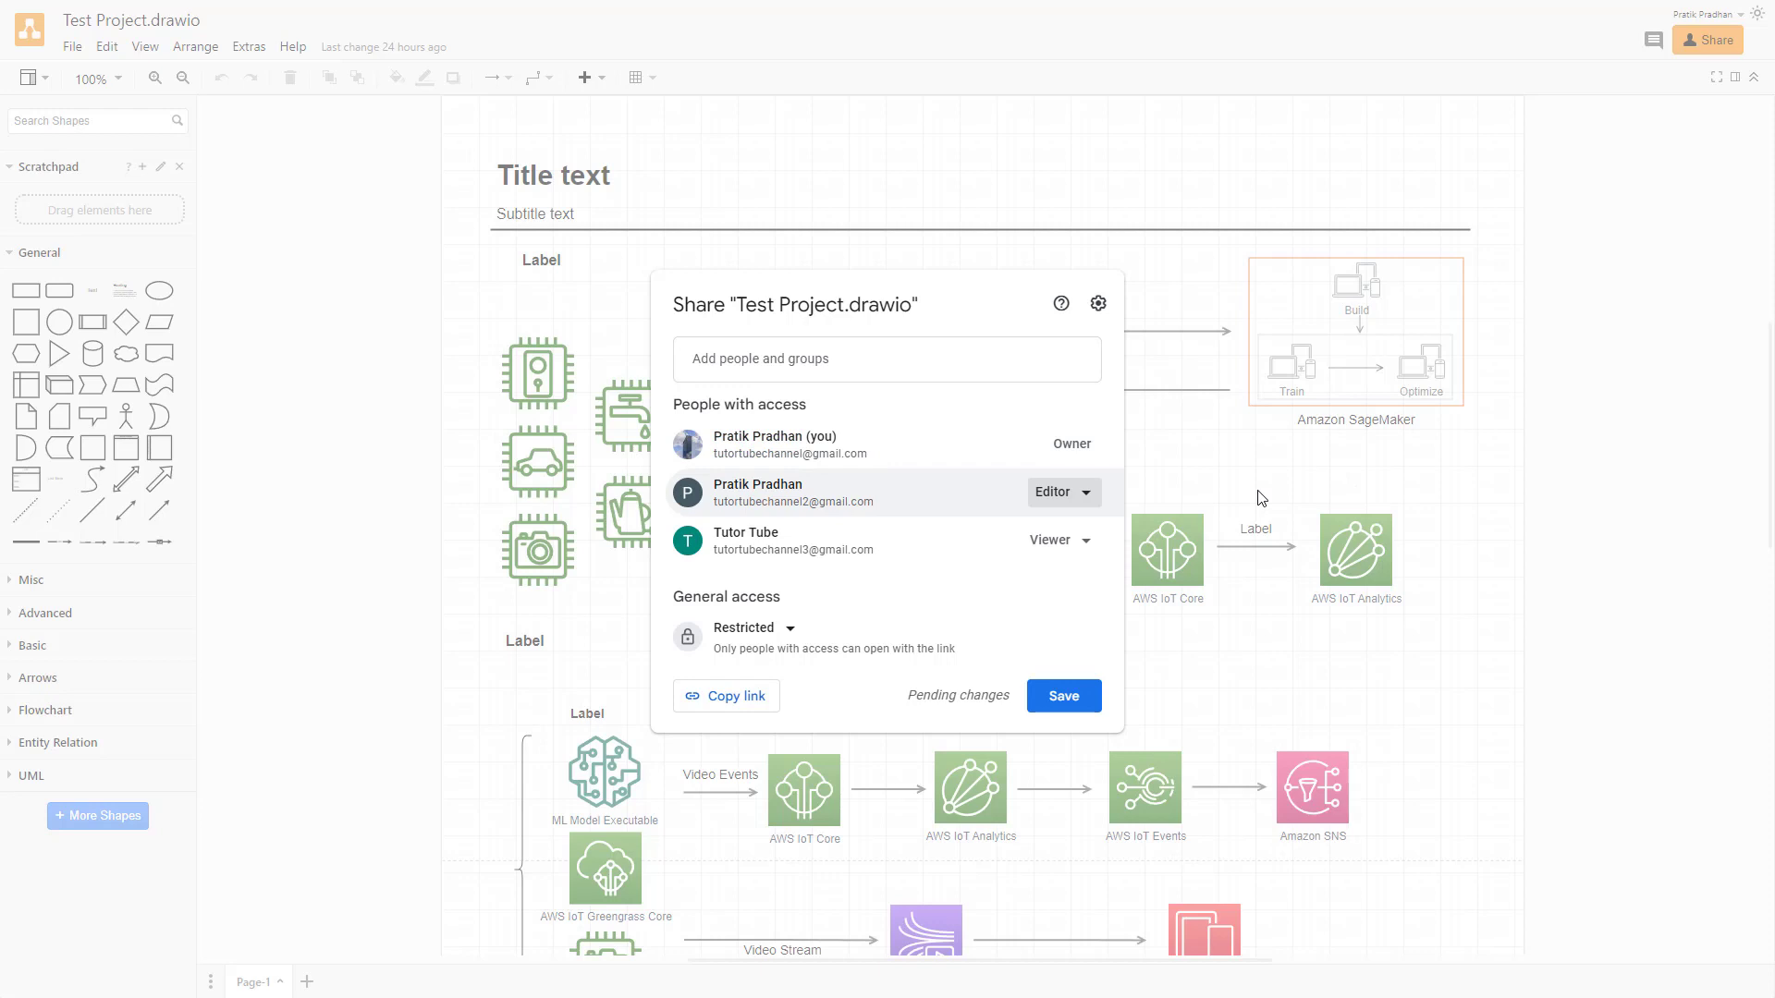
mouse_move(721, 595)
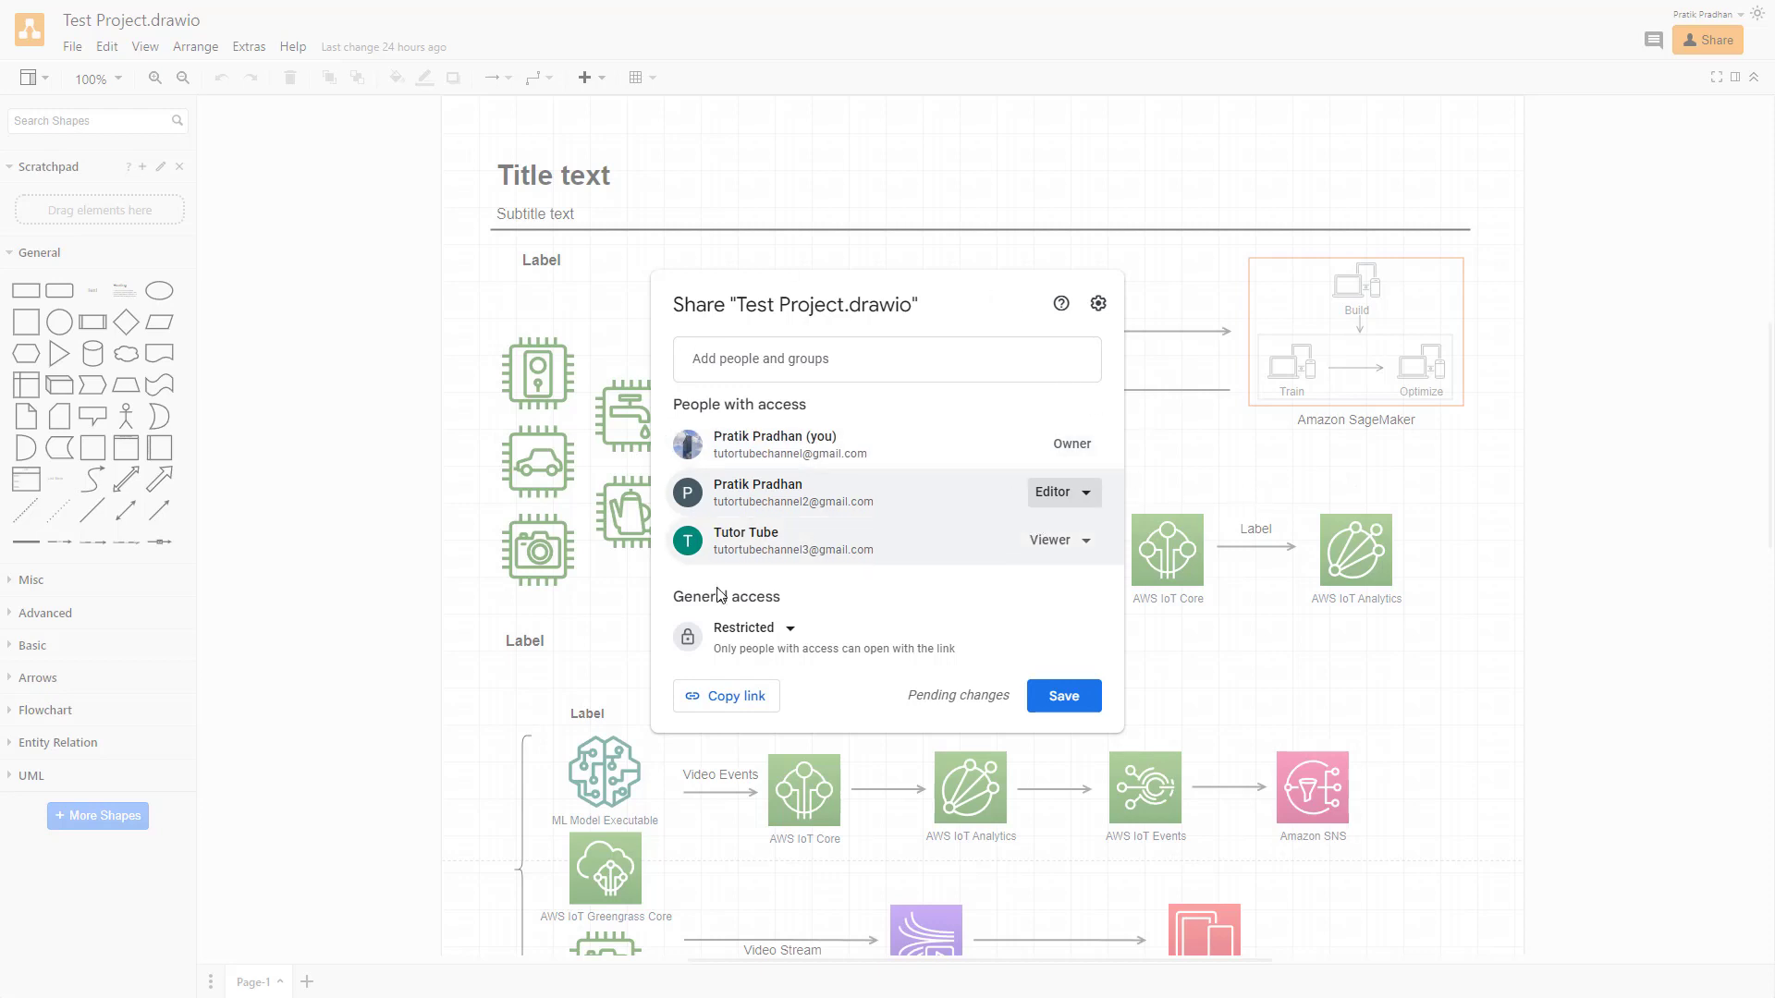
mouse_move(785, 501)
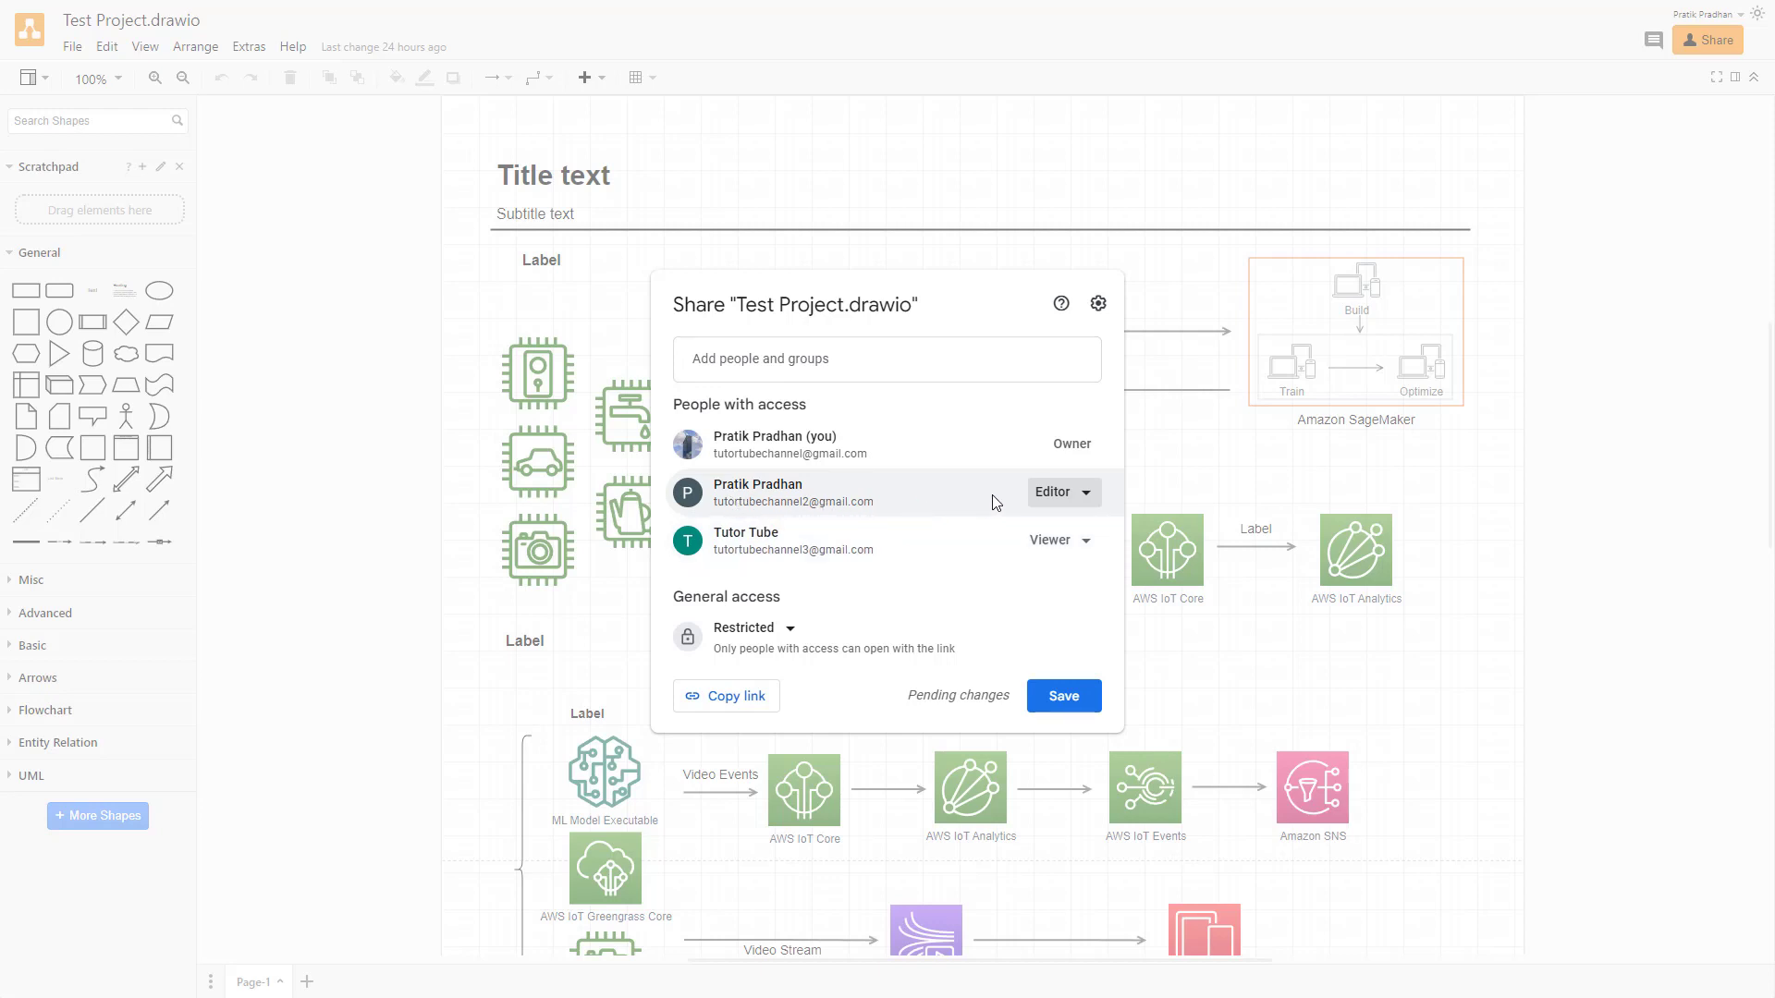
left_click(1063, 695)
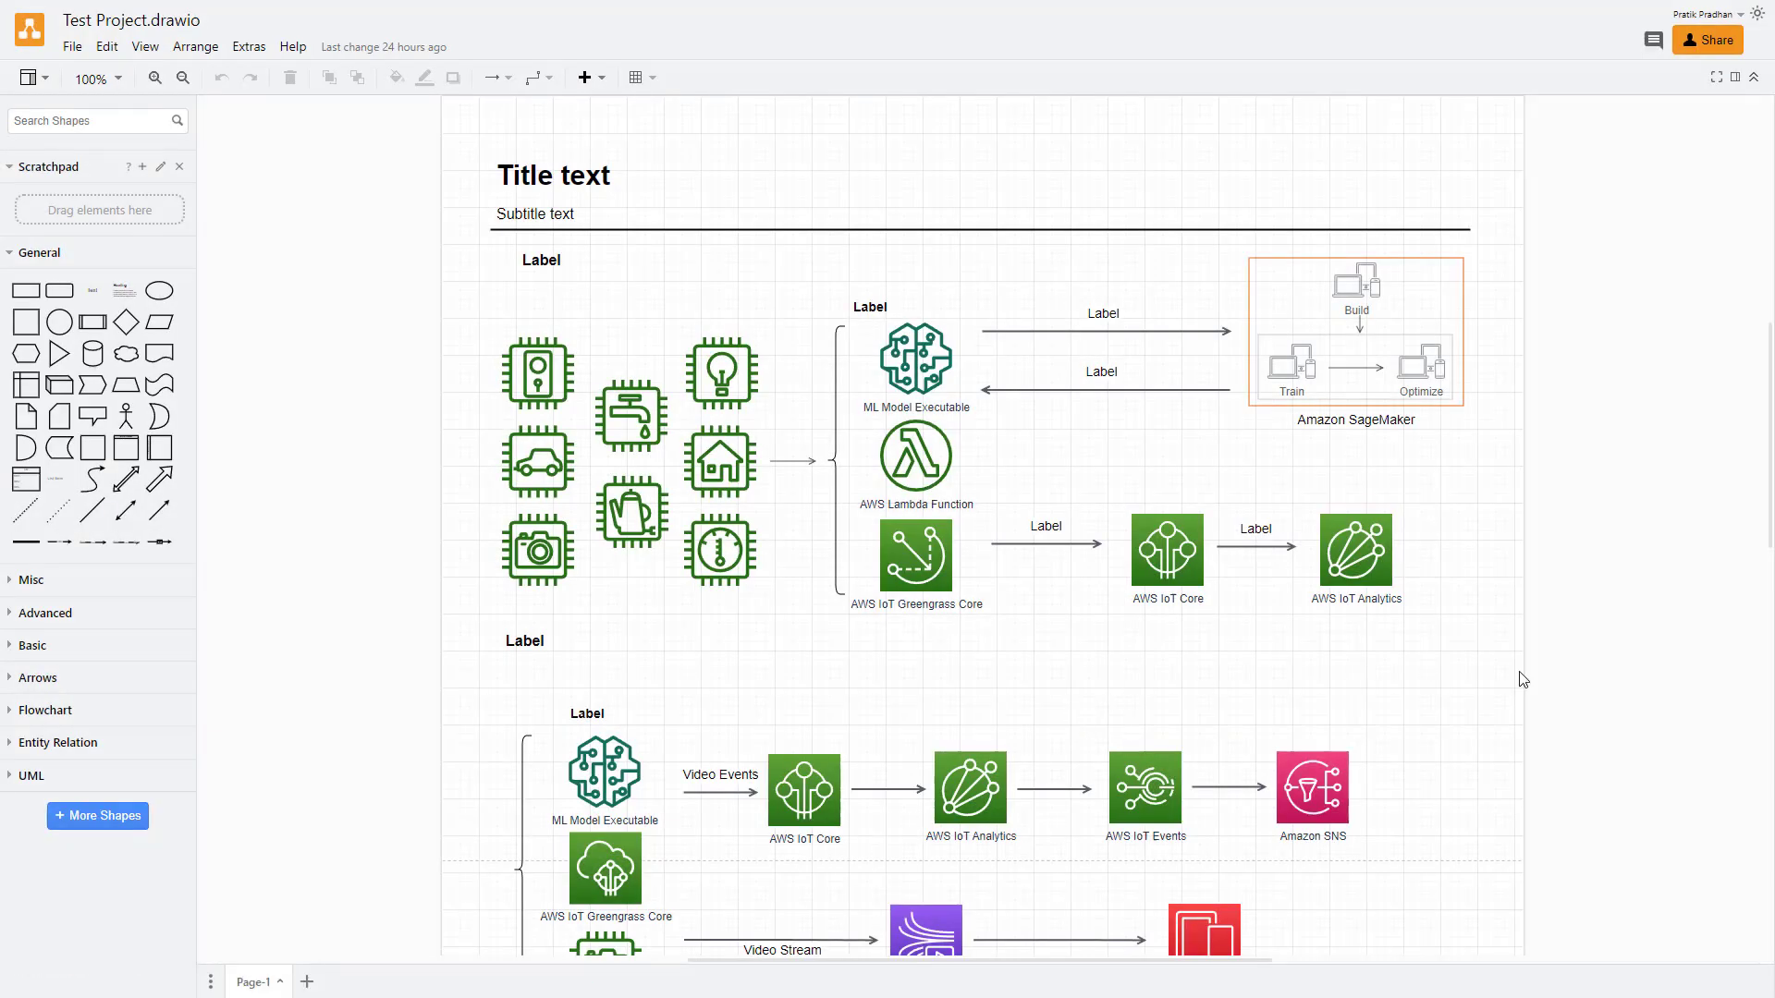
Bring up the second account's diagrams.net window loading Test Project.drawio.
key("ctrl+v")
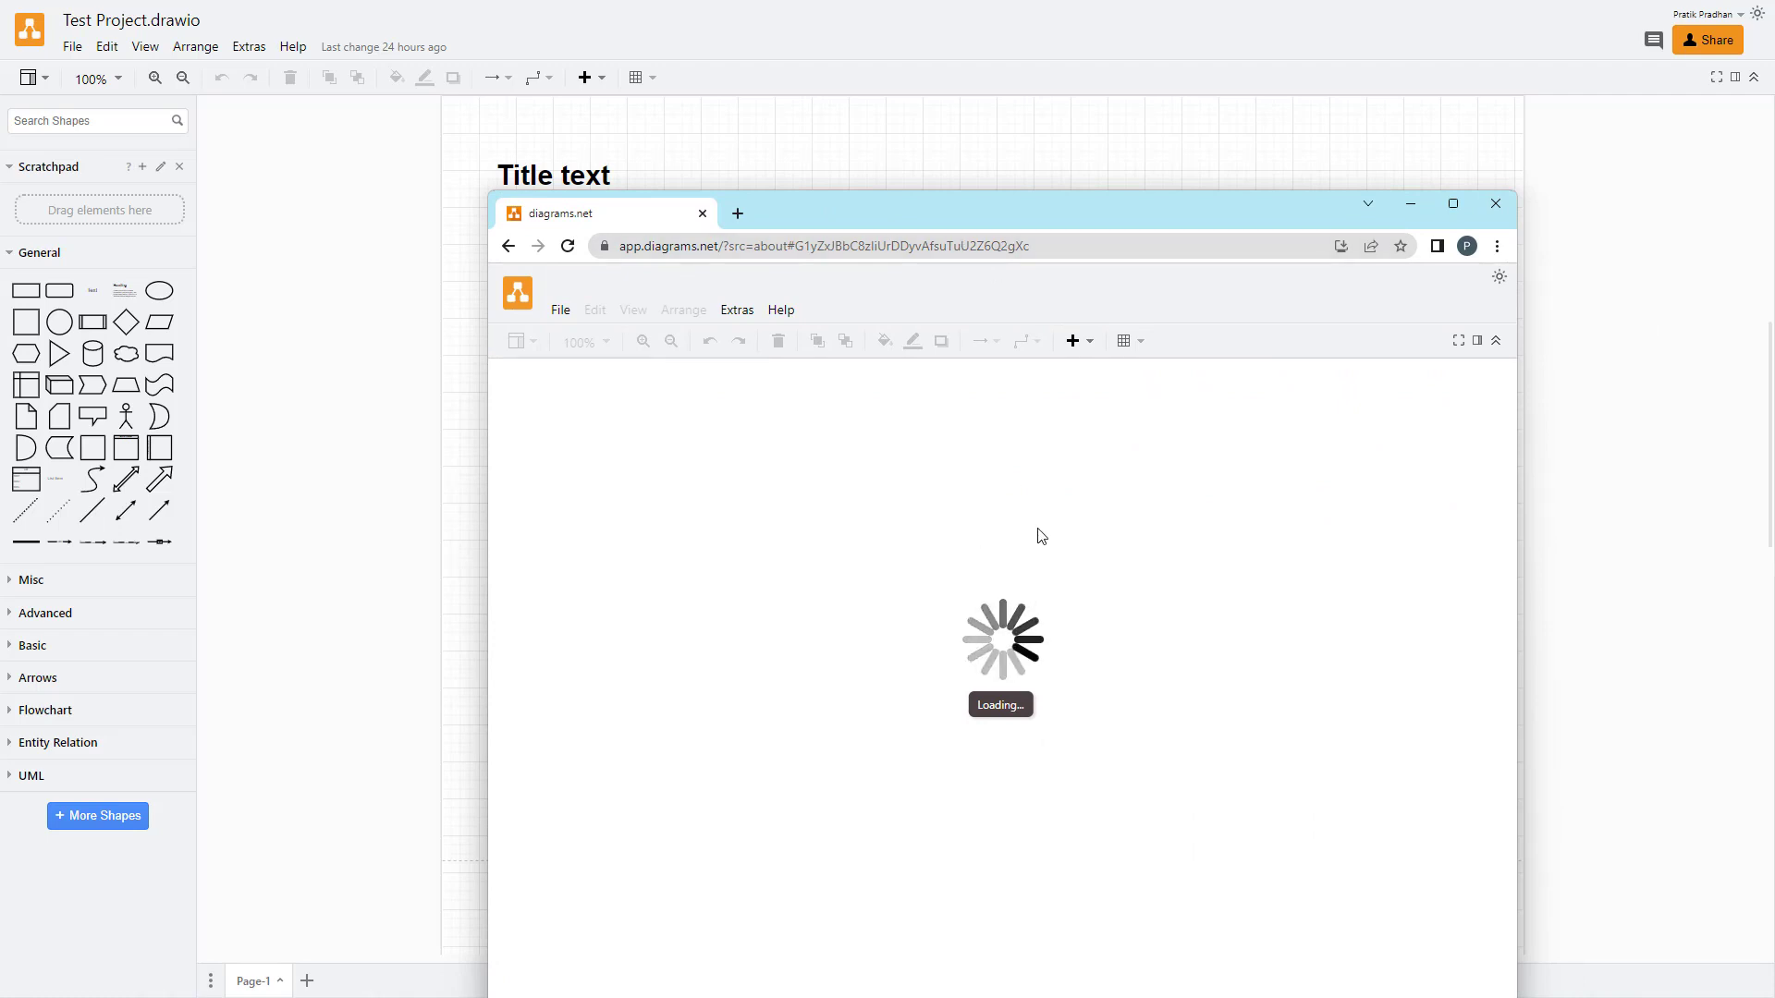
mouse_move(980, 222)
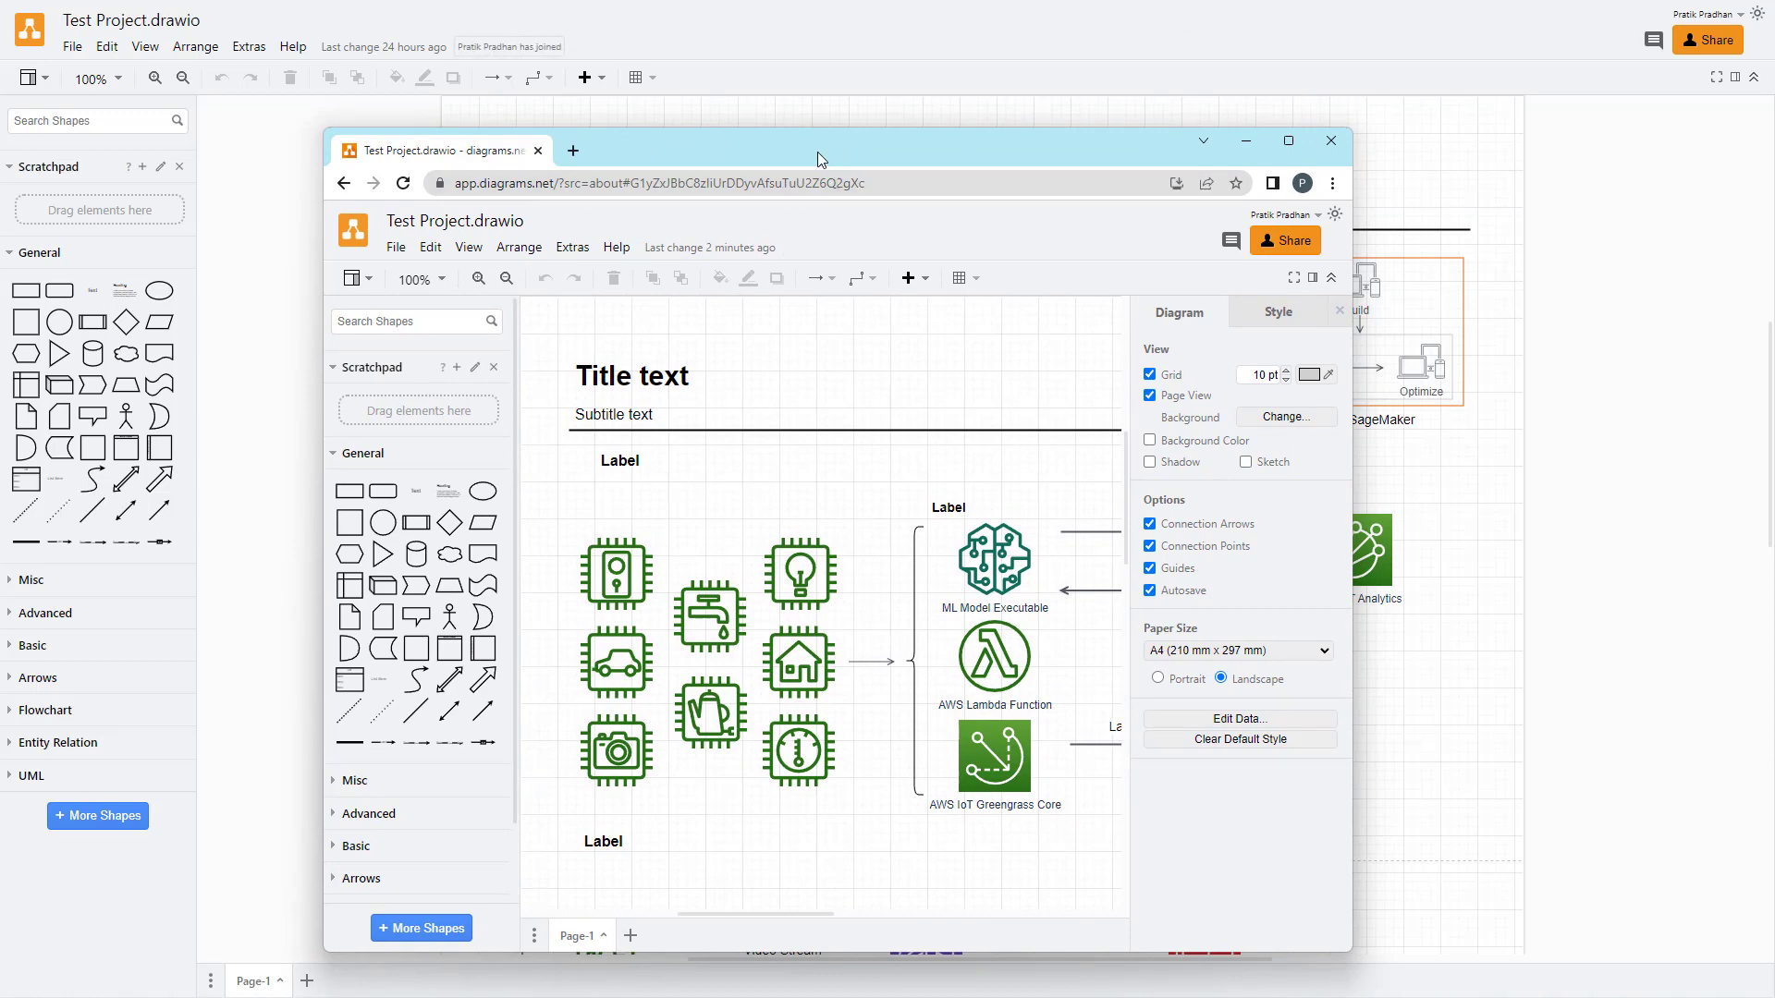
Move Greengrass Core beside the Lambda function and IoT Analytics into the top group, typing 'ghhjghj'.
left_click(1330, 141)
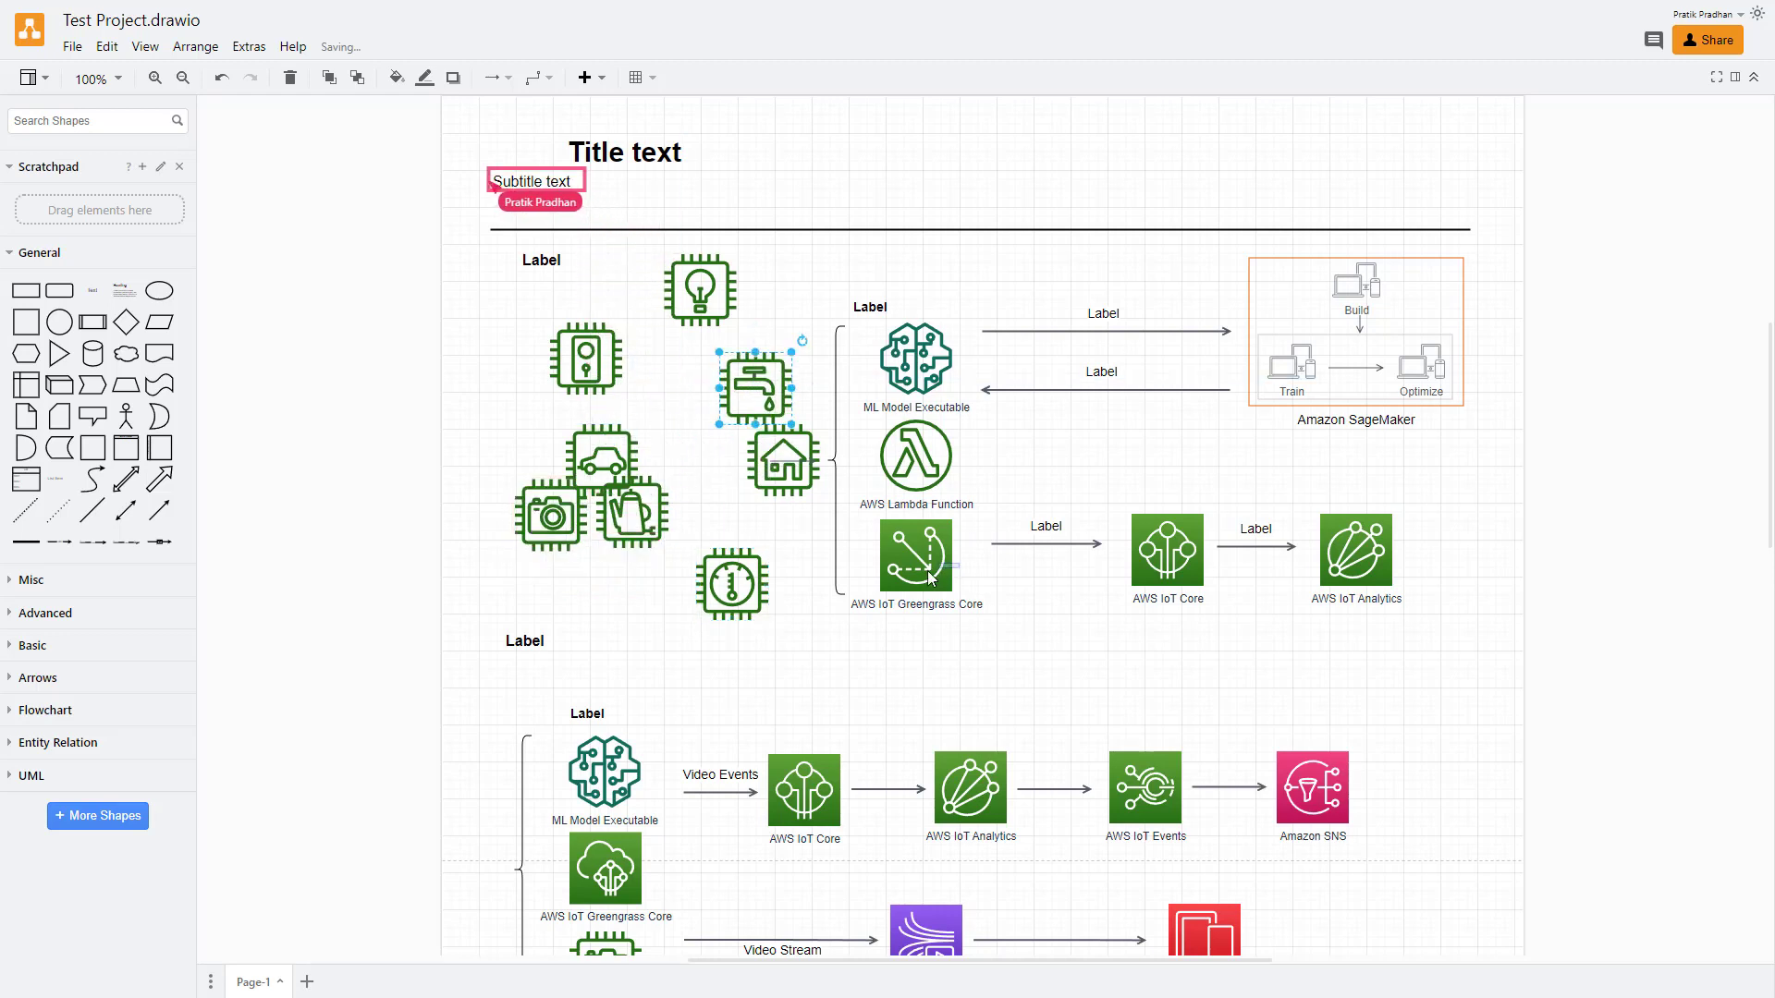
left_click_drag(917, 555, 873, 622)
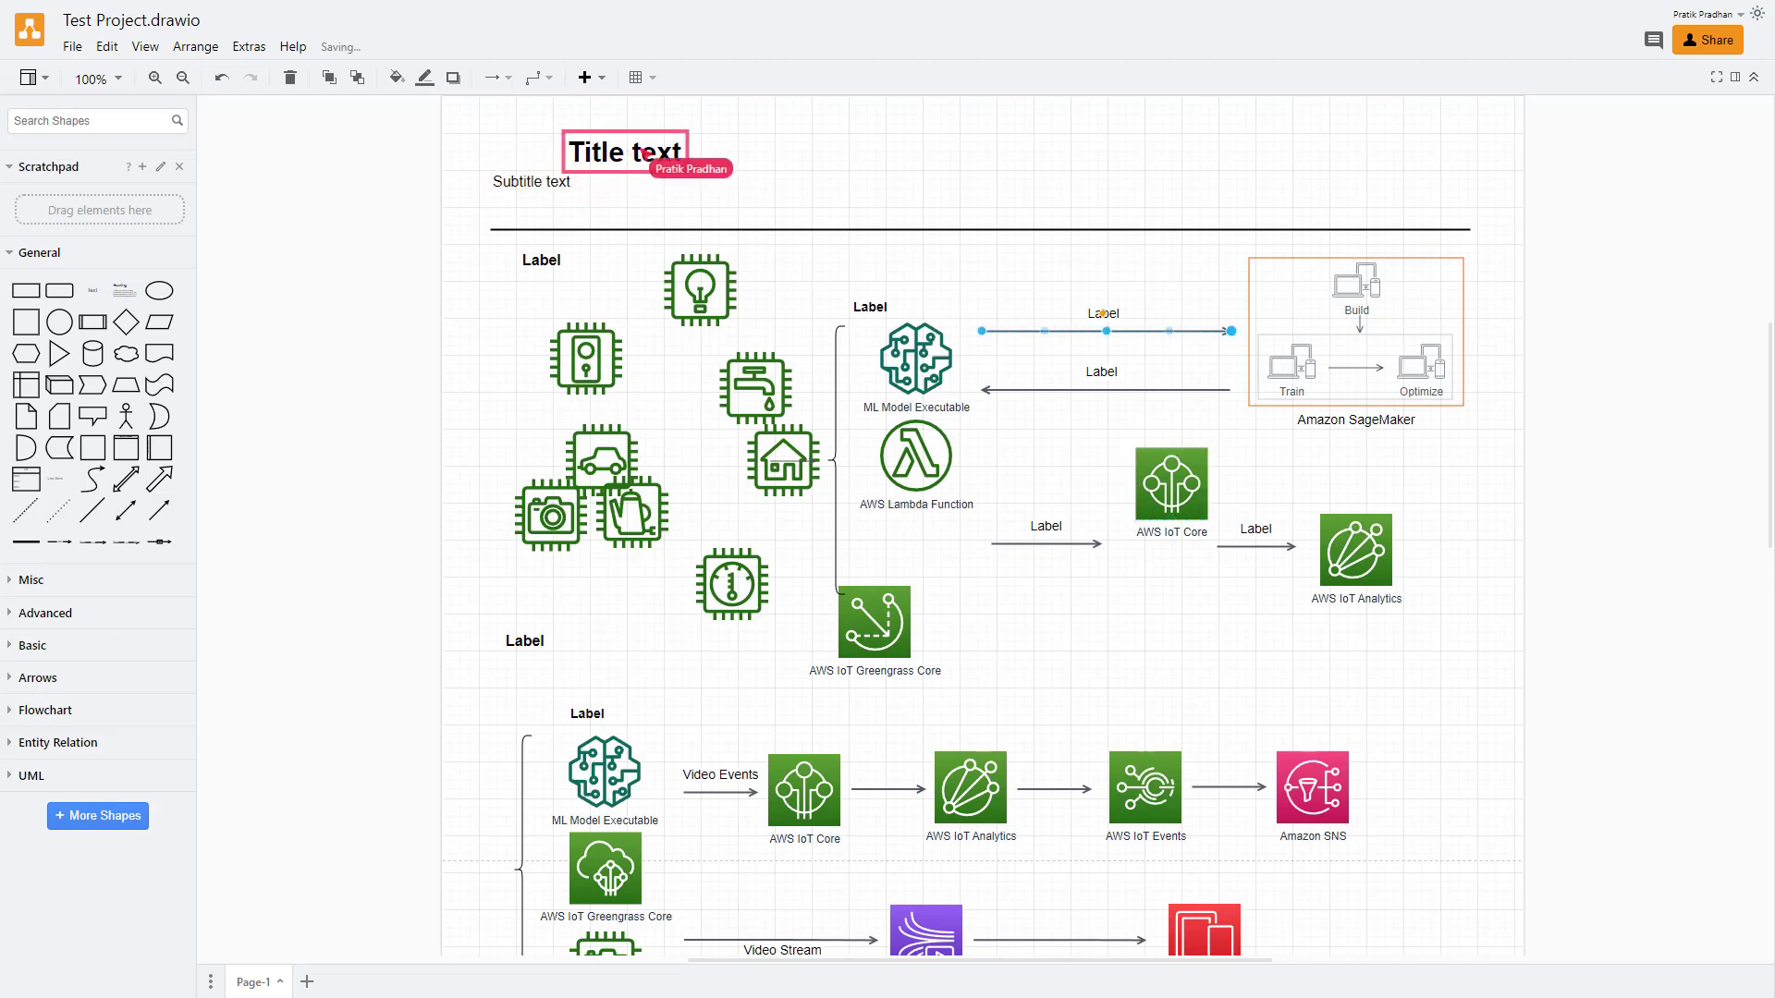
type("ghhjghj")
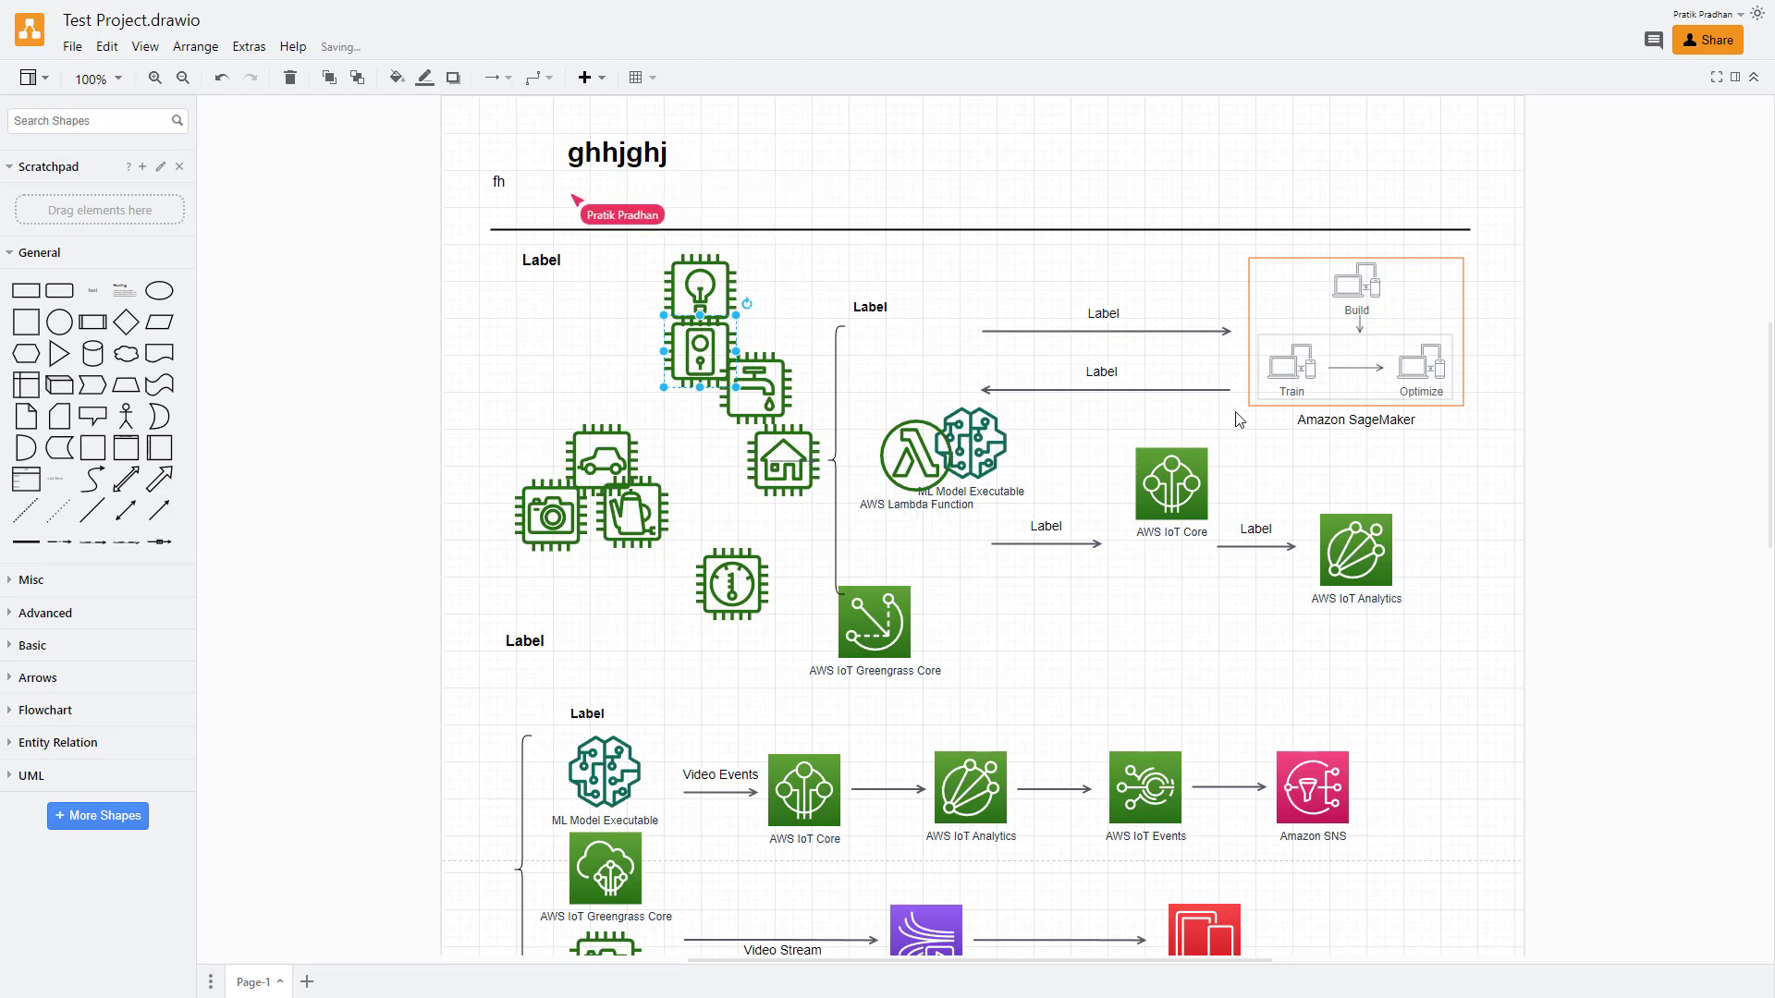
left_click_drag(873, 622, 893, 526)
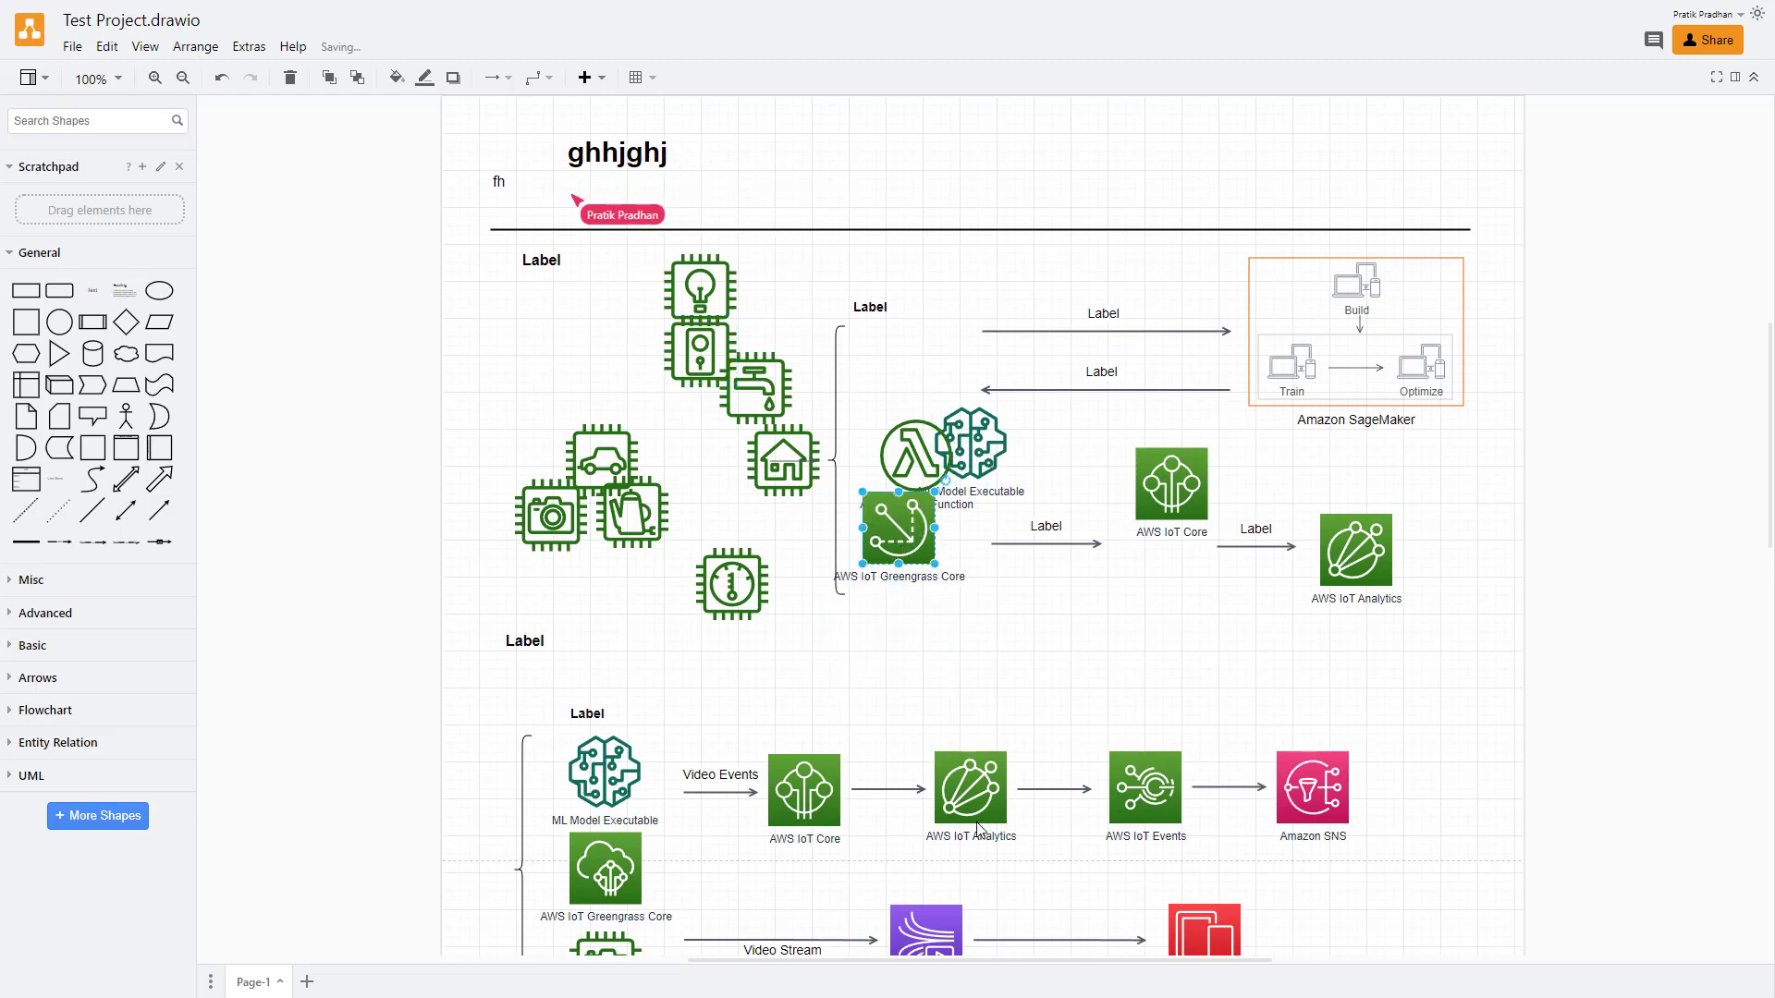
left_click_drag(970, 792, 933, 594)
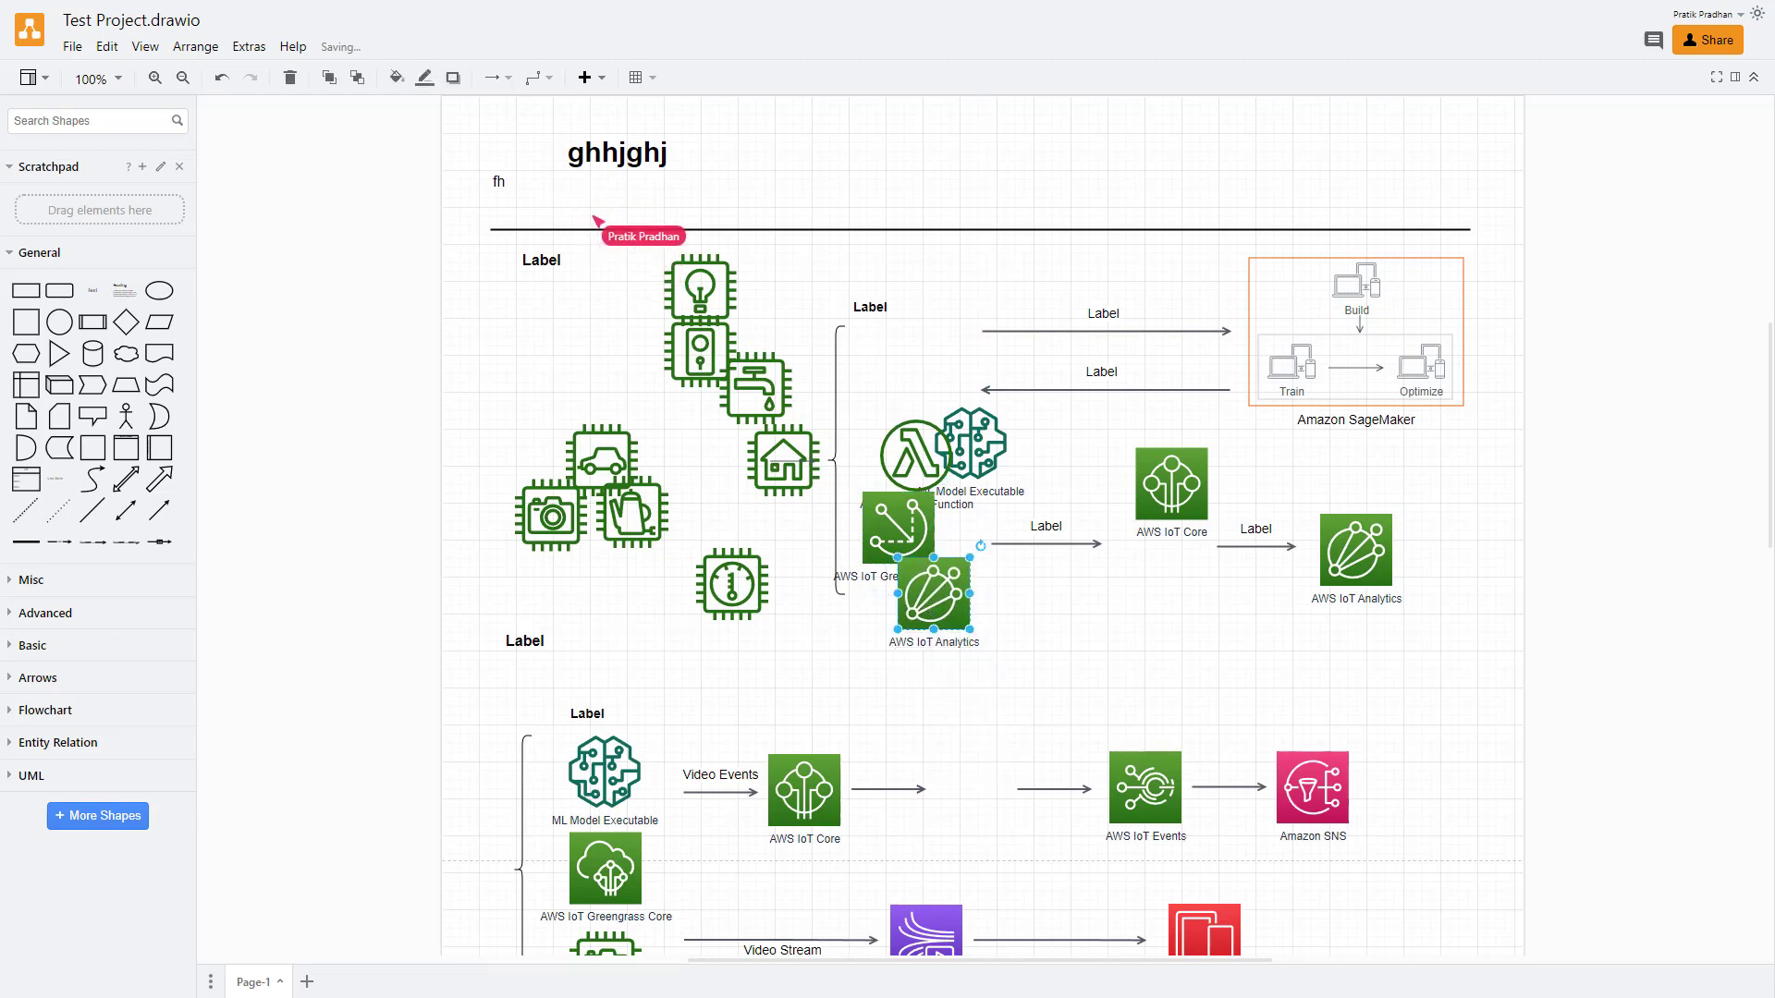
left_click(615, 152)
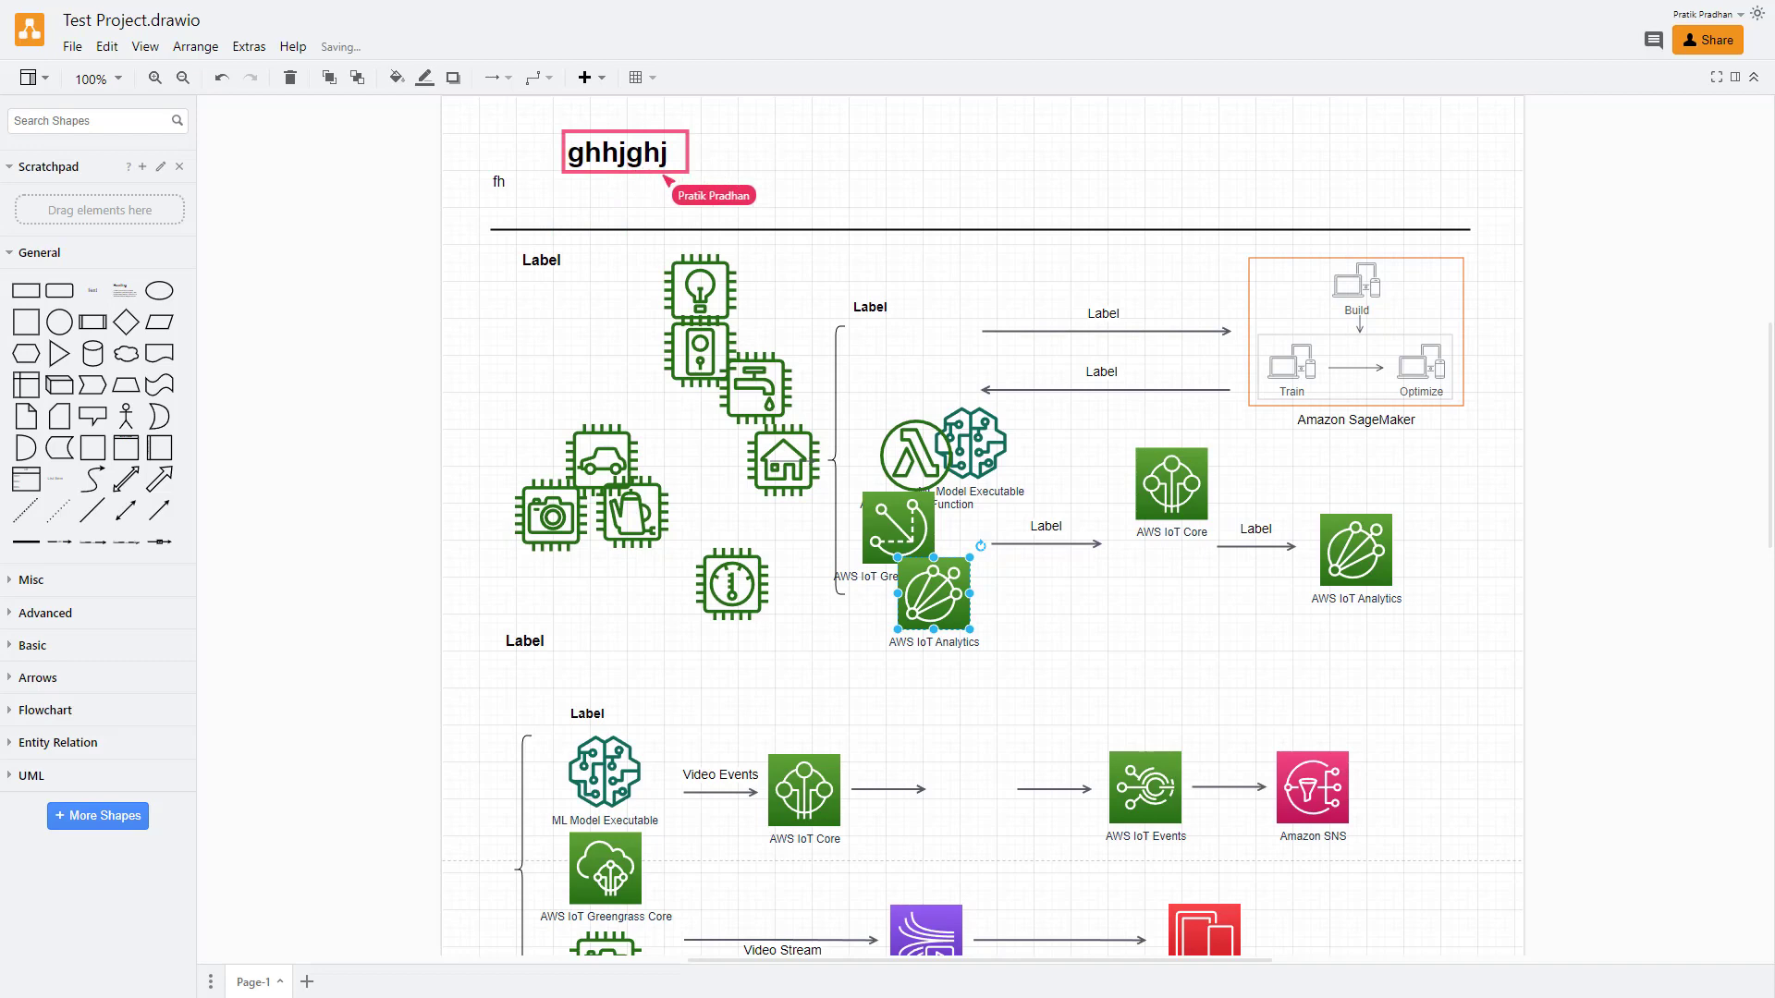